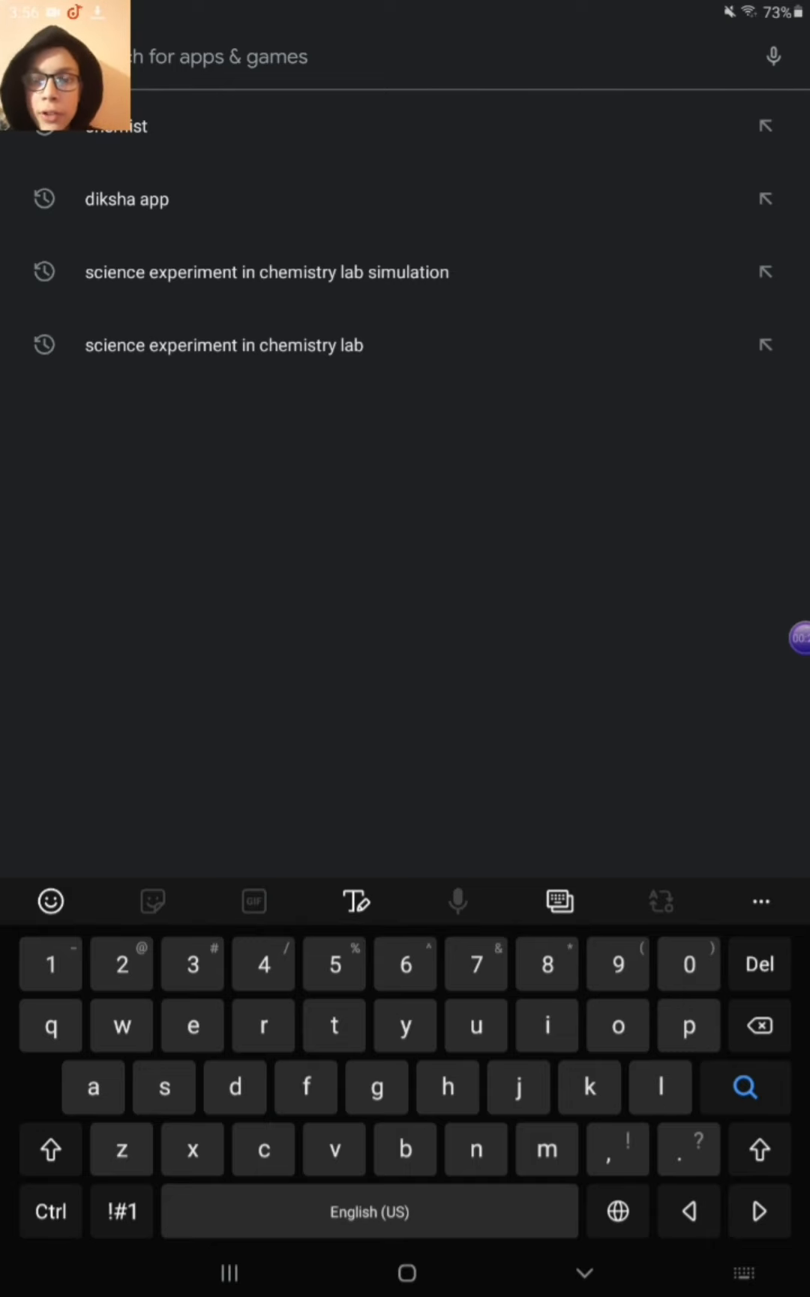
Step: Search Play Store for 'chemist' and view the CHEMIST - Virtual Chem Lab listing priced ₹750.00 with its screenshots
type("chemist")
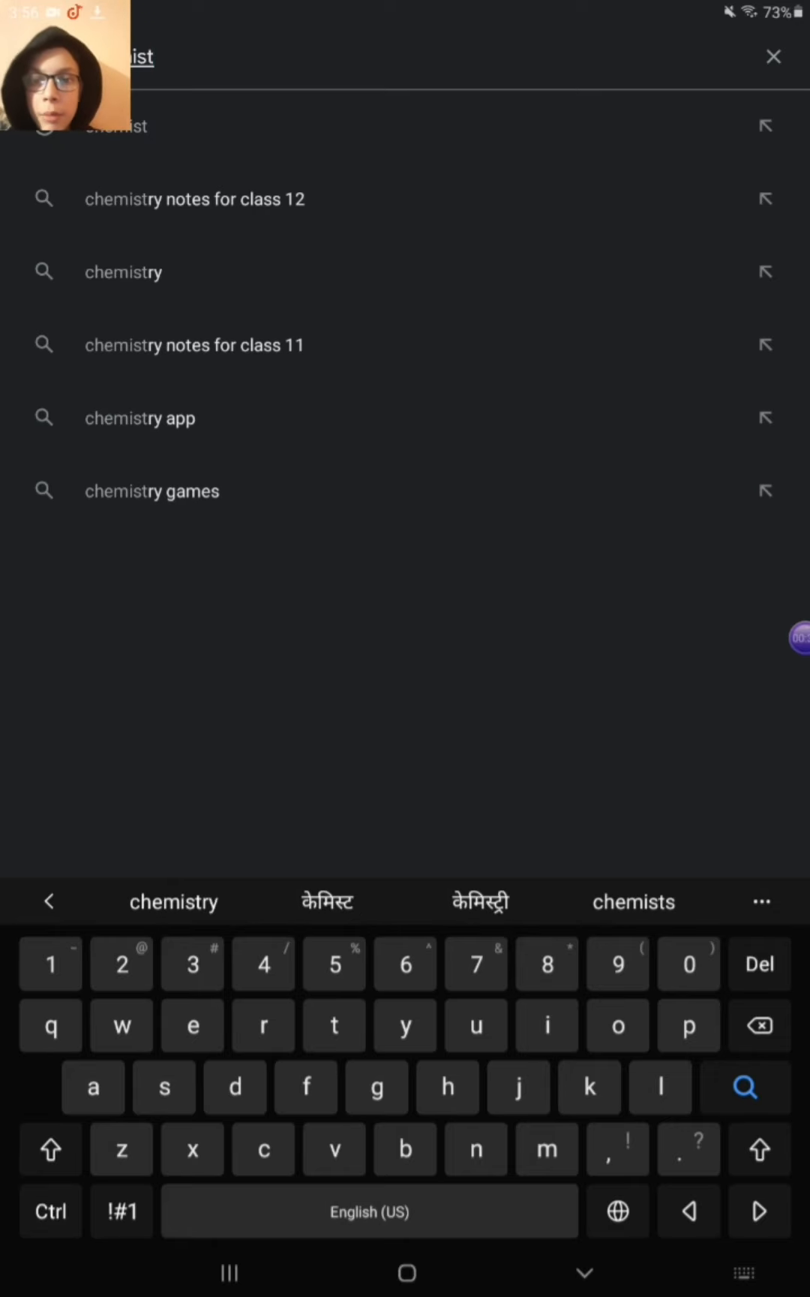
left_click(741, 1086)
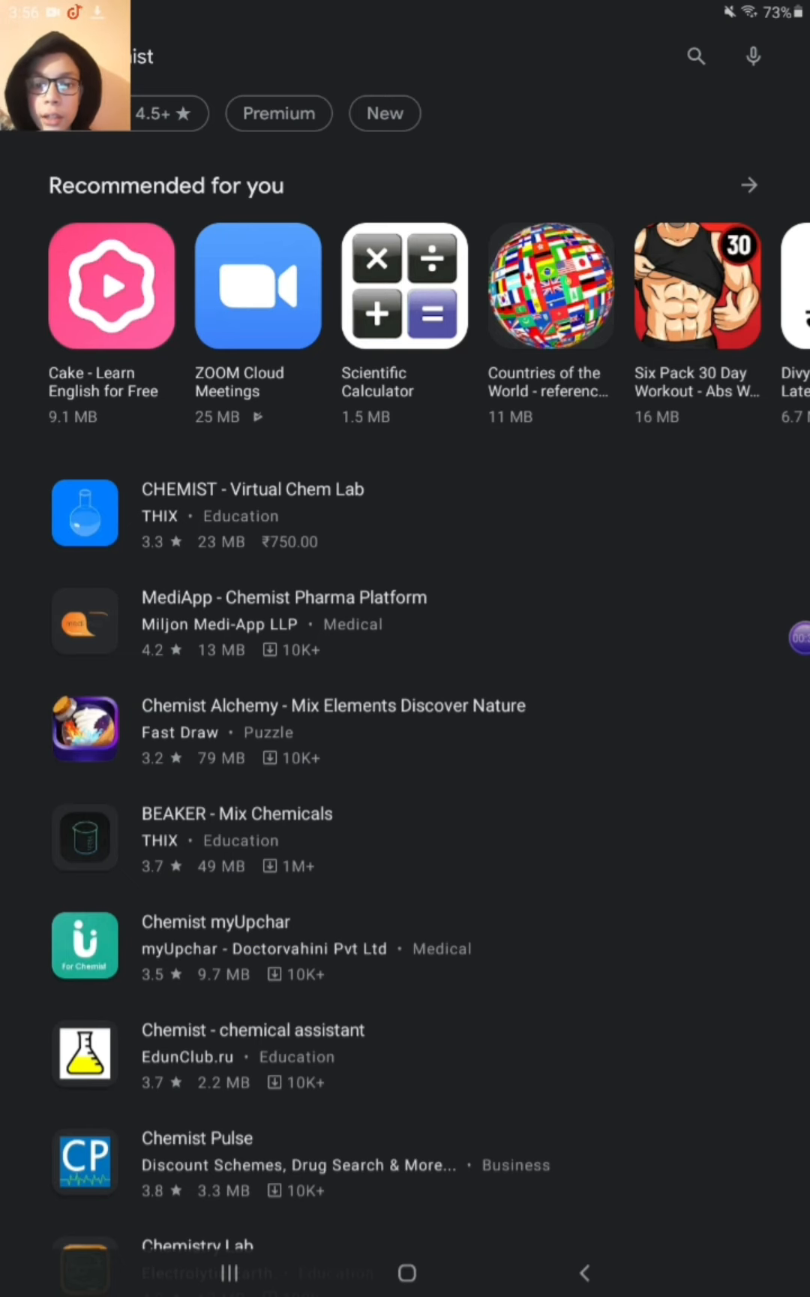
left_click(253, 489)
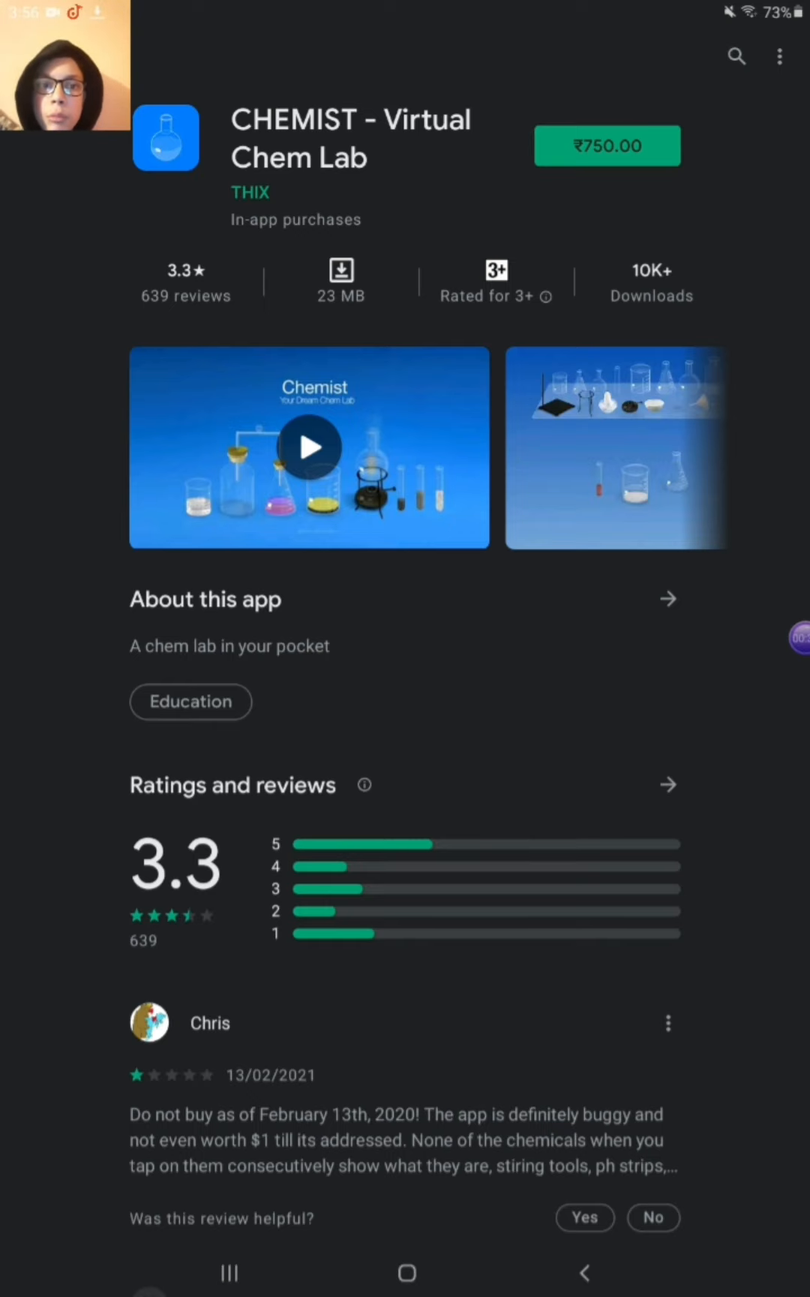
left_click(617, 449)
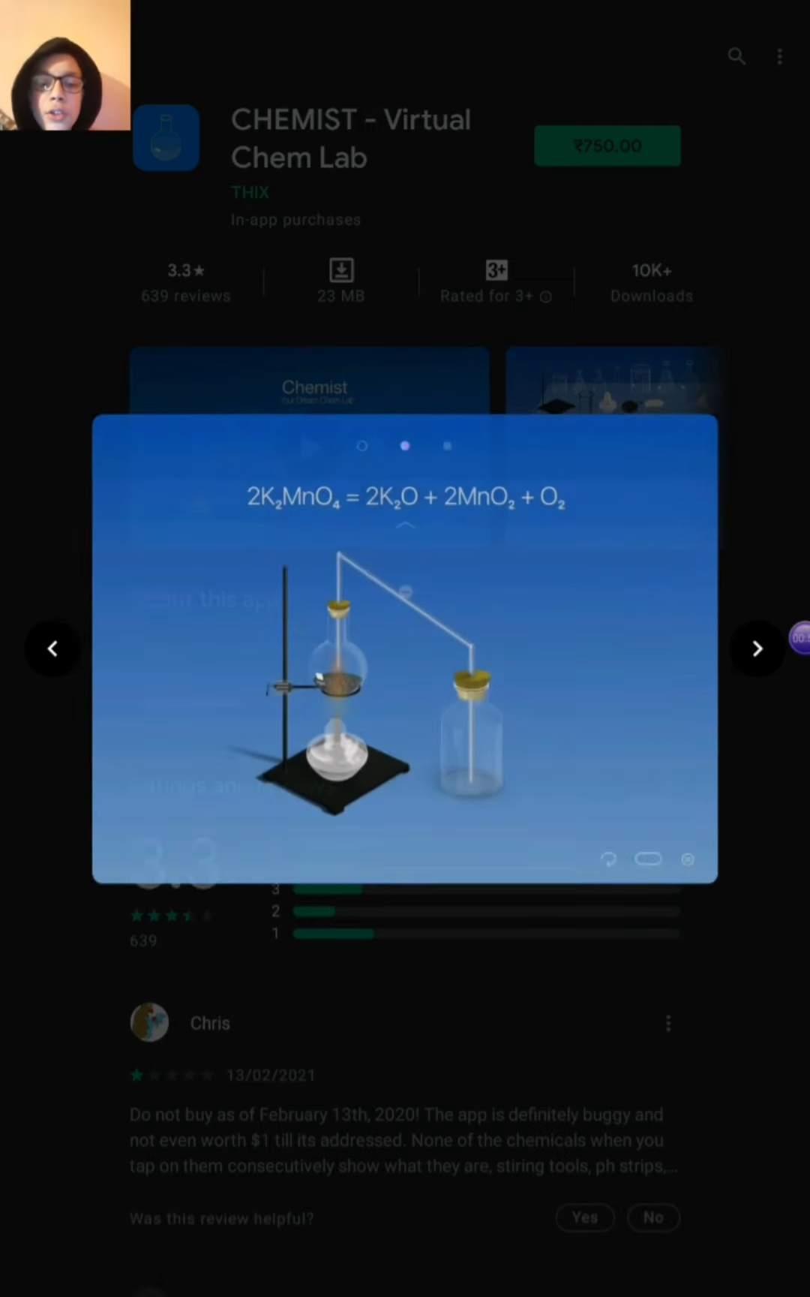
left_click(758, 646)
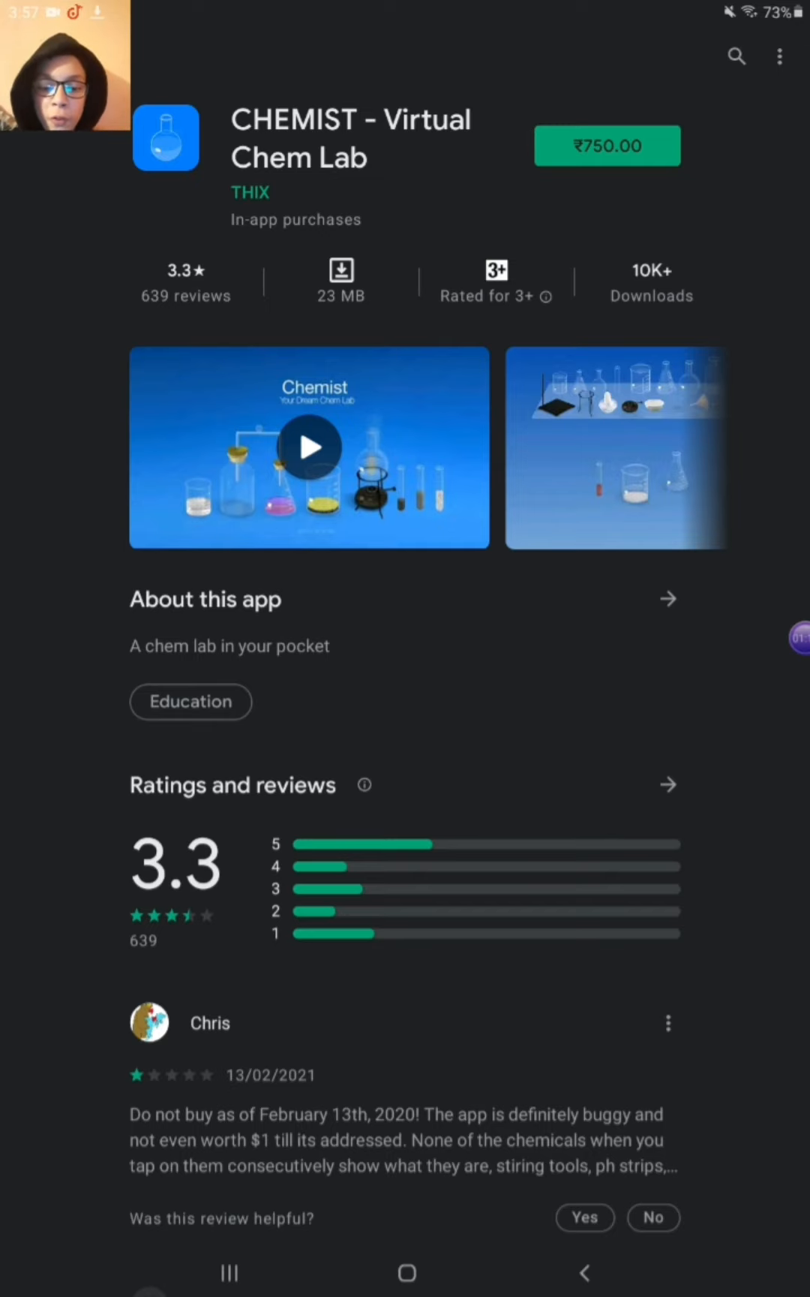
Step: Download the Aptoide app store from aptoide.en.aptoide.com and return to the home screen
left_click(407, 1271)
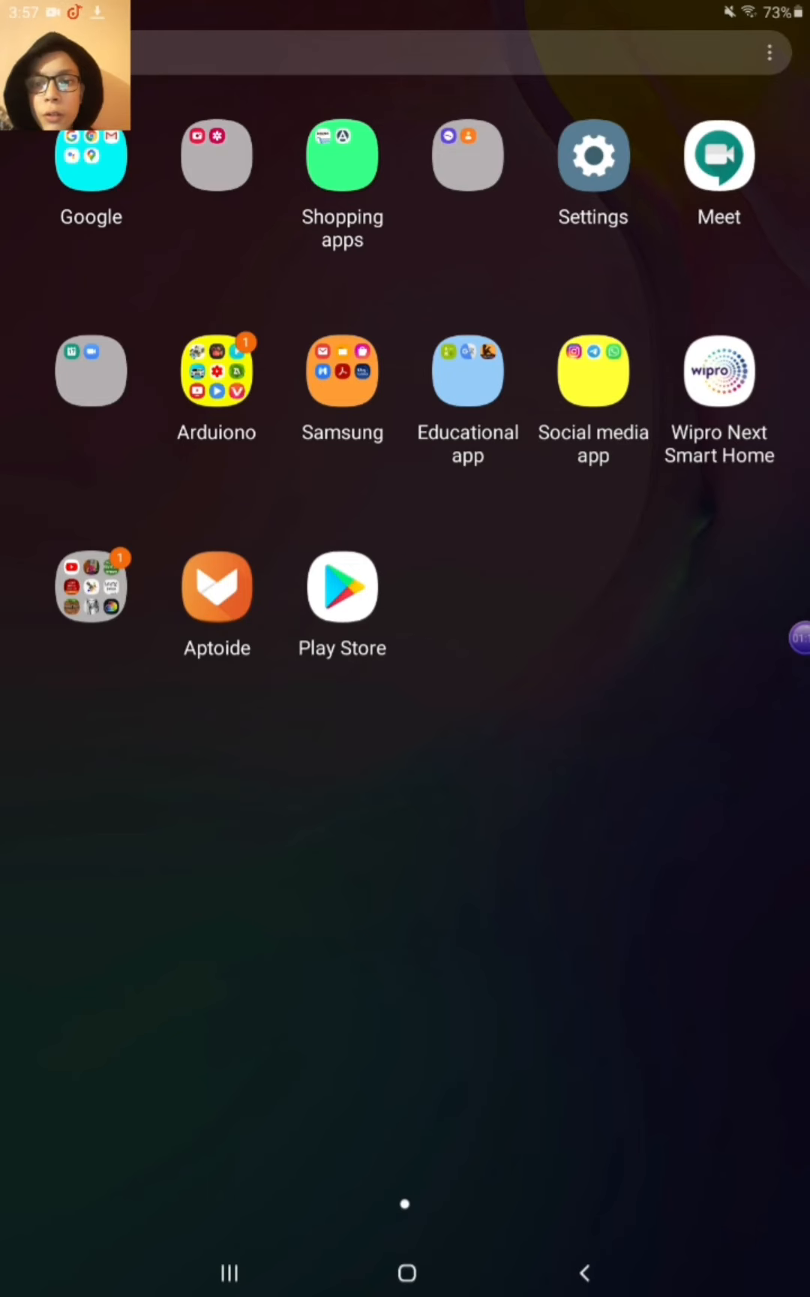
left_click(405, 55)
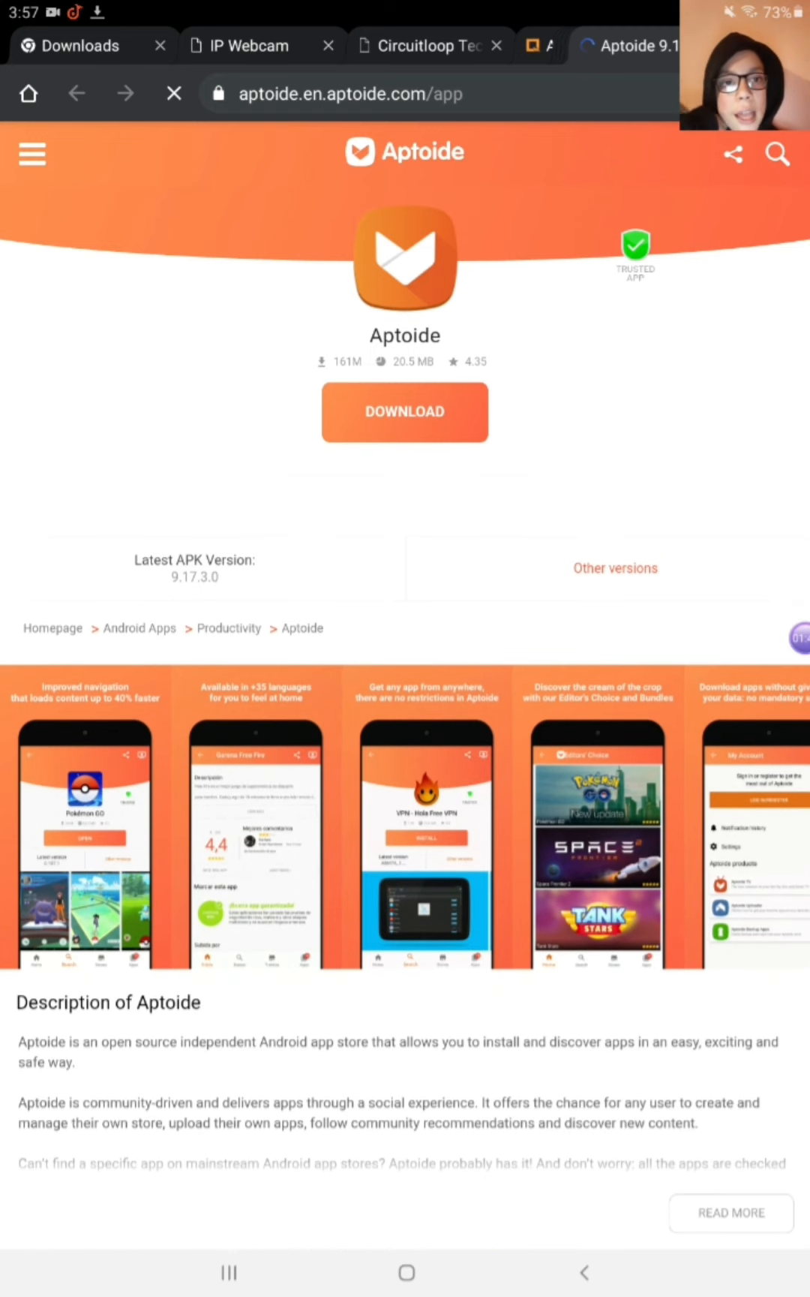
scroll("down", 3)
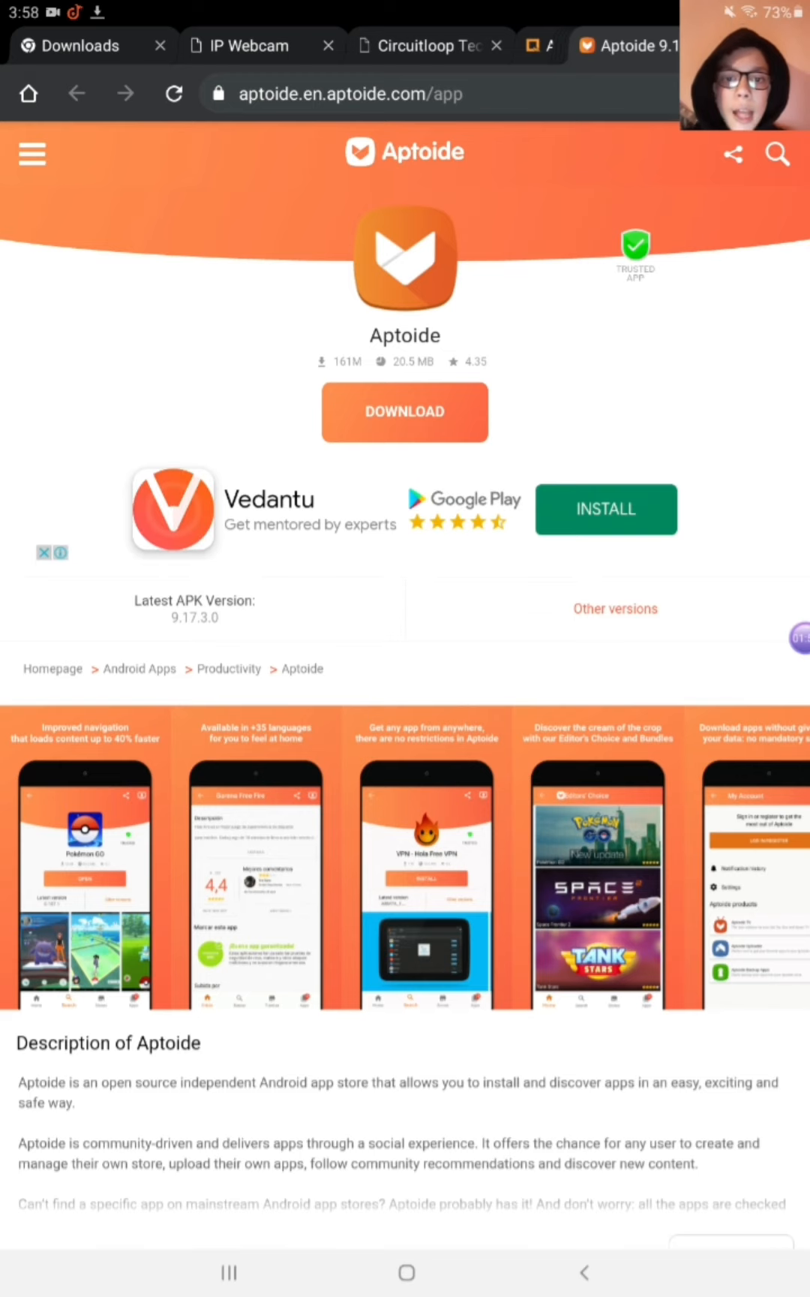
left_click(404, 411)
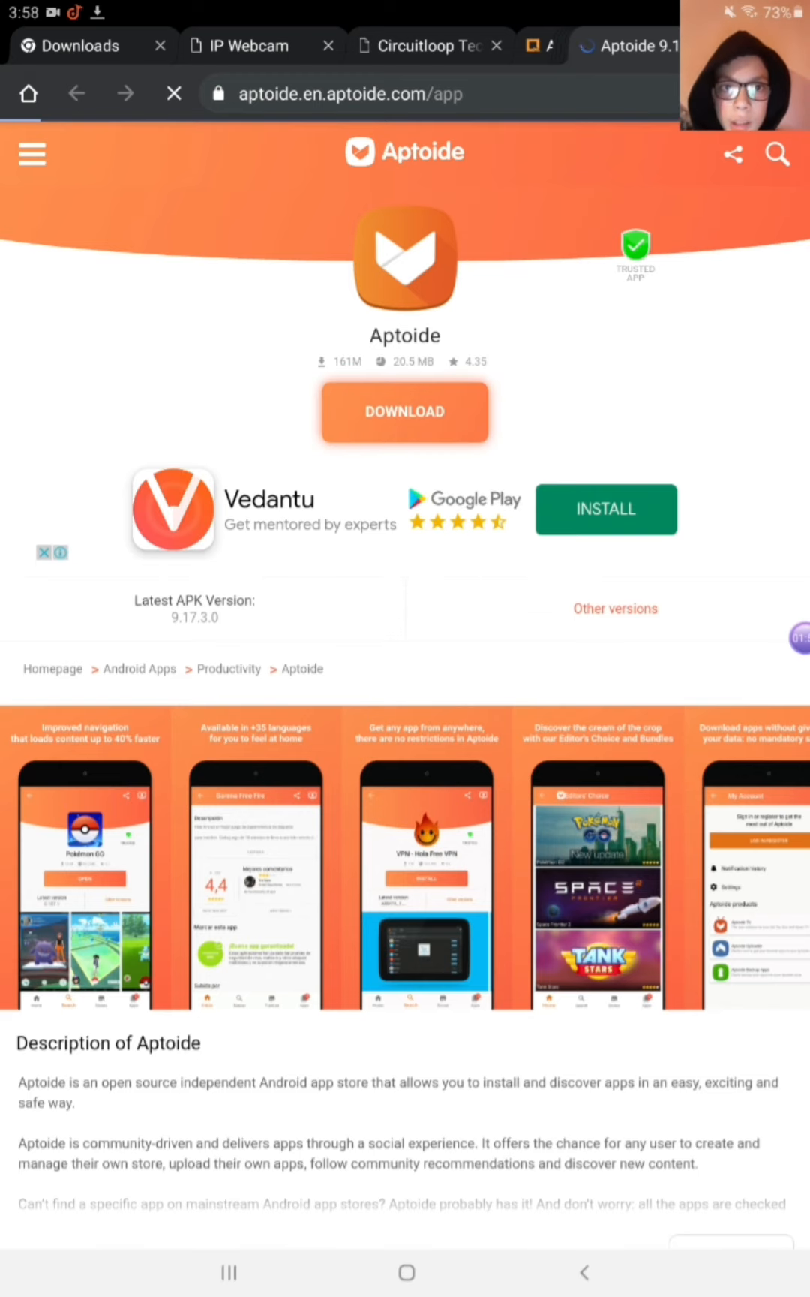
left_click(404, 411)
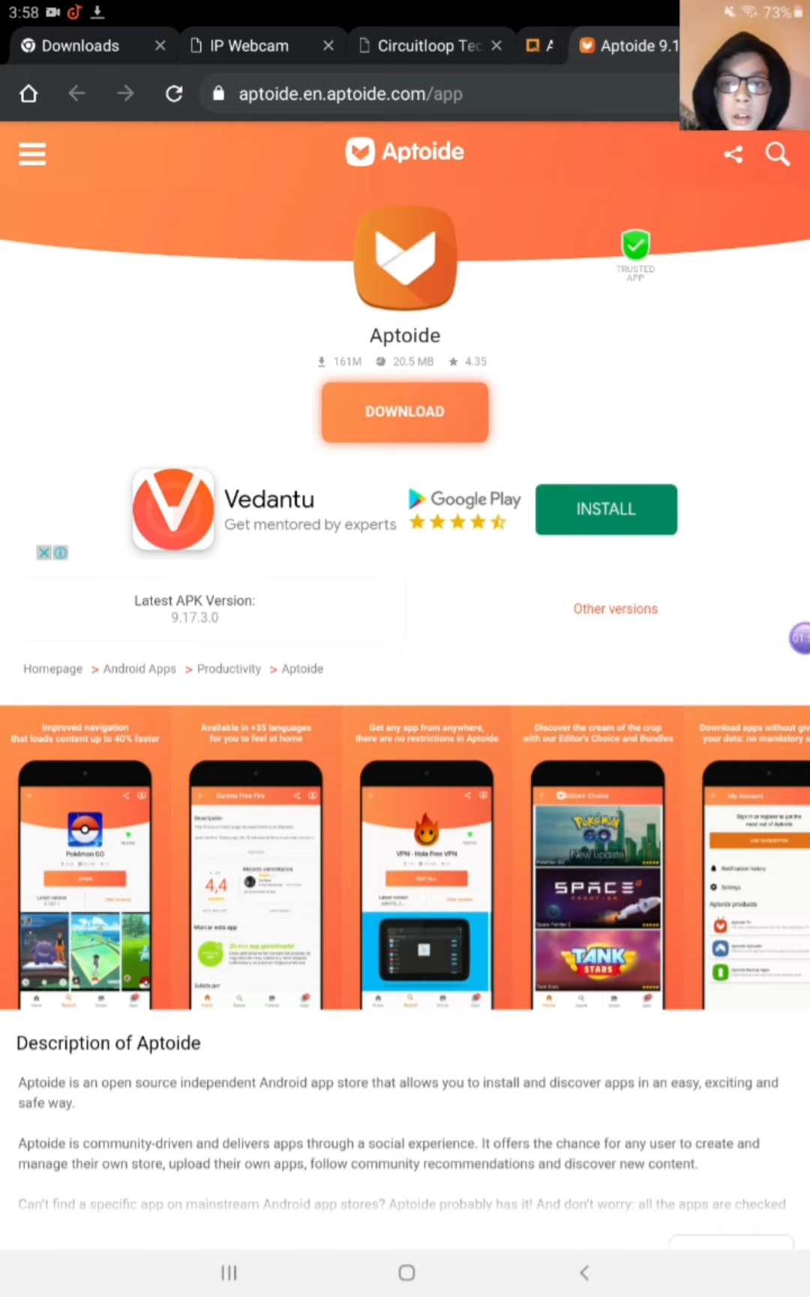
left_click(404, 1271)
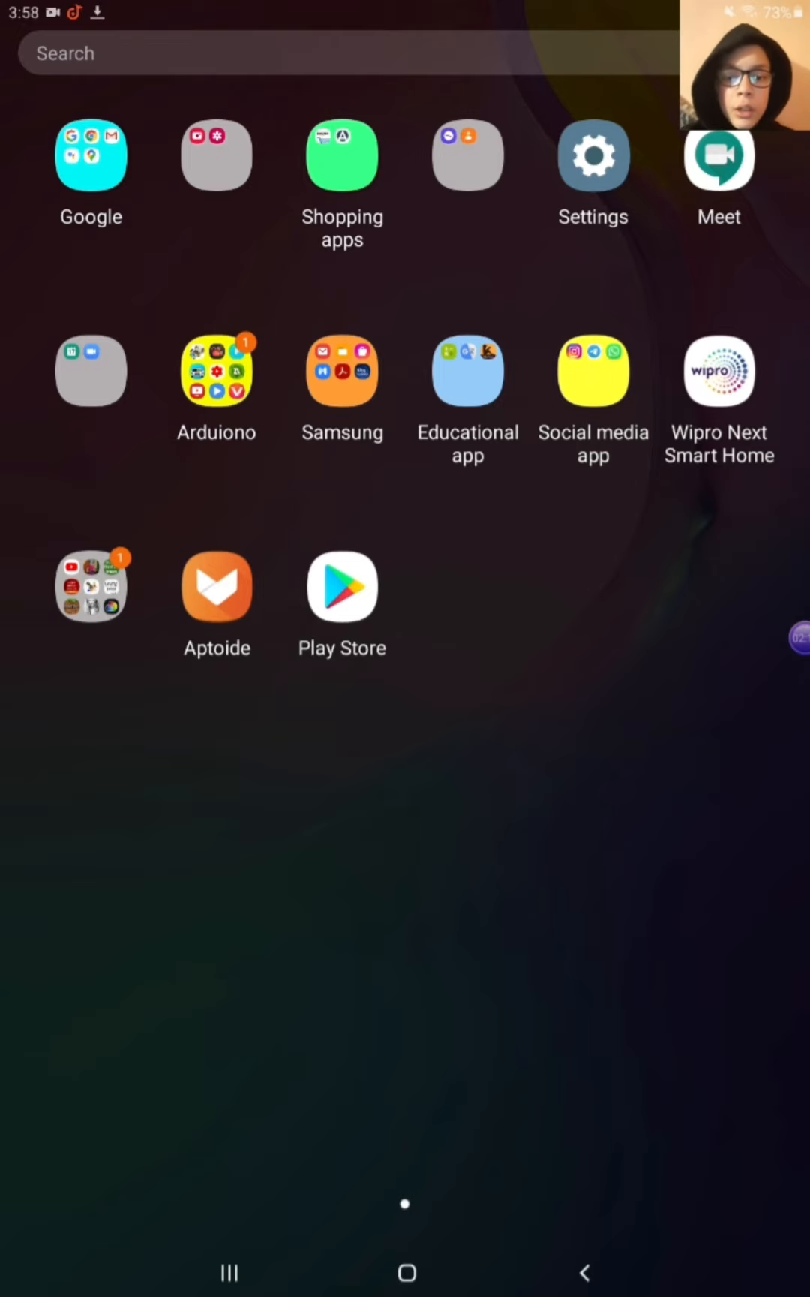
Step: Search Aptoide for CHEMIST - Virtual Chem Lab and start its free install
left_click(216, 587)
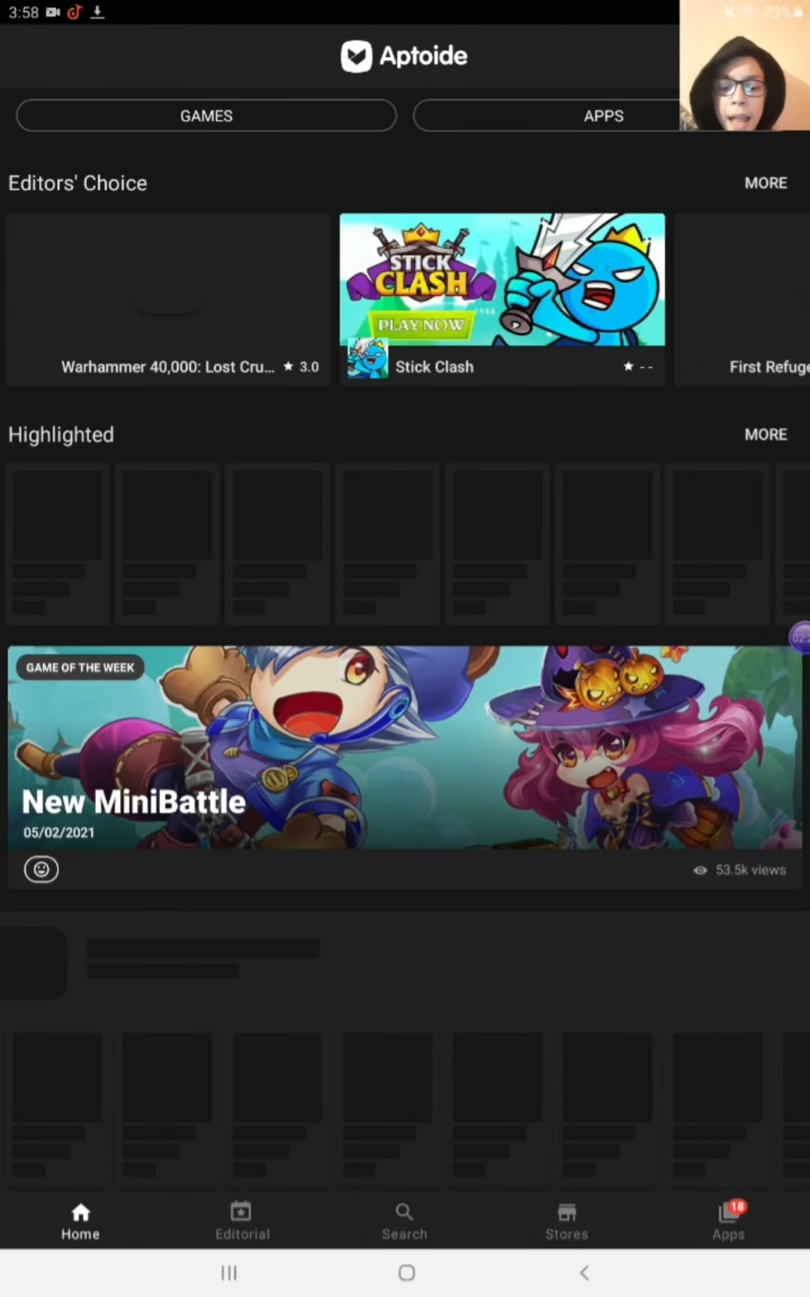
left_click(404, 1221)
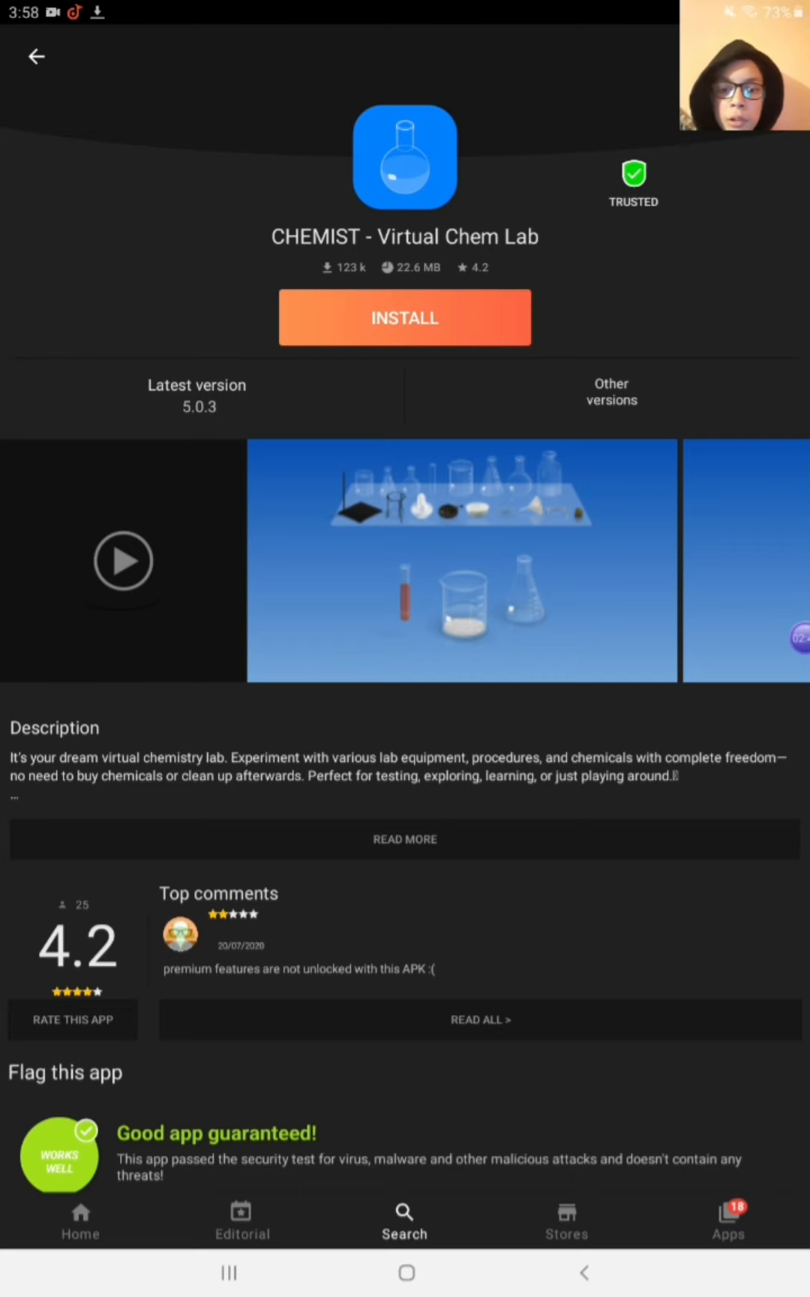
left_click(404, 318)
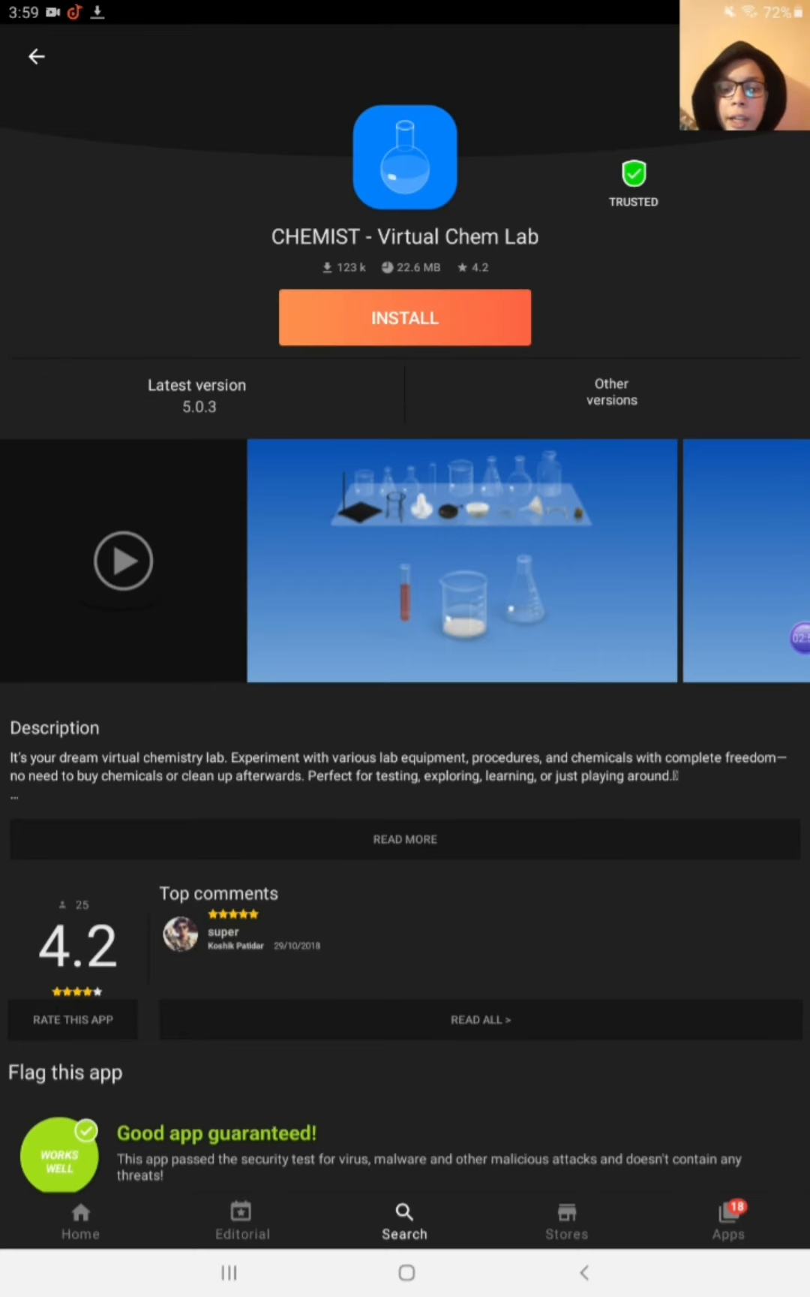
left_click(403, 318)
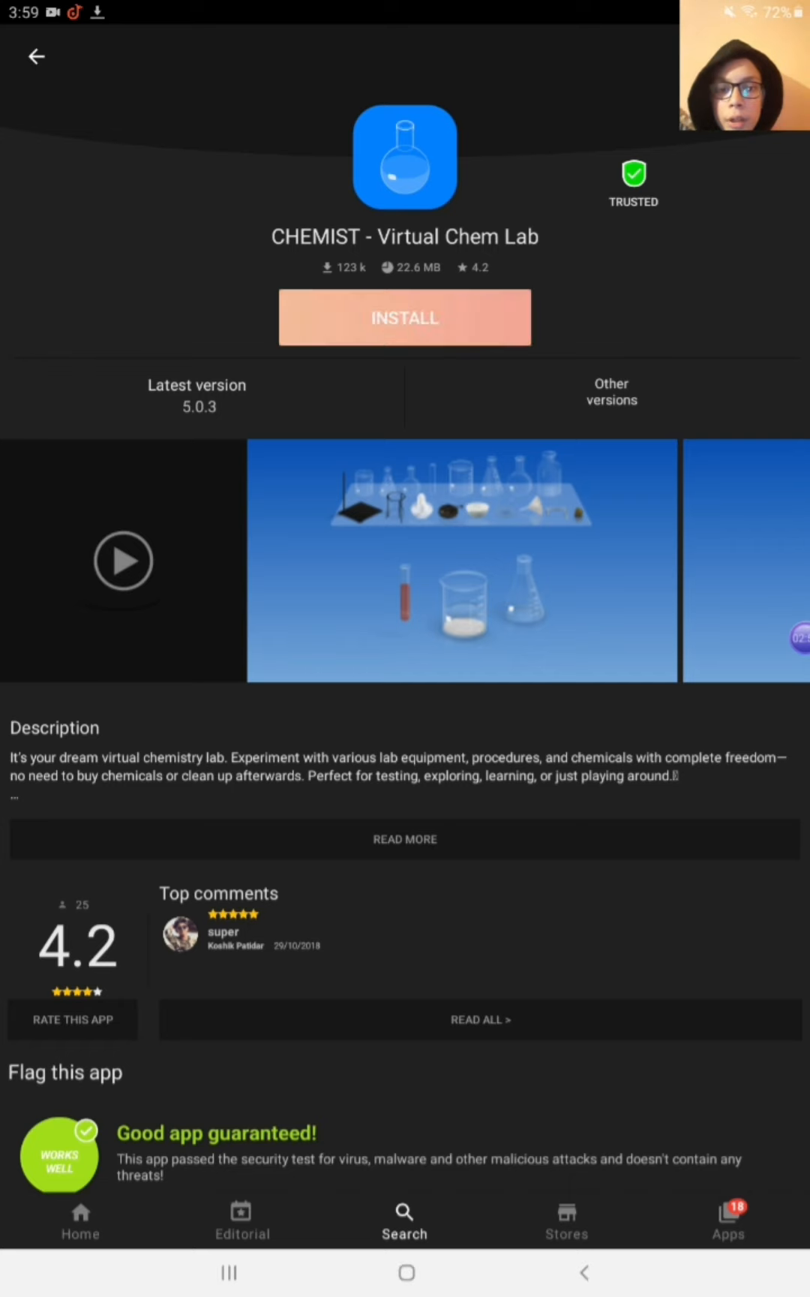
left_click(404, 318)
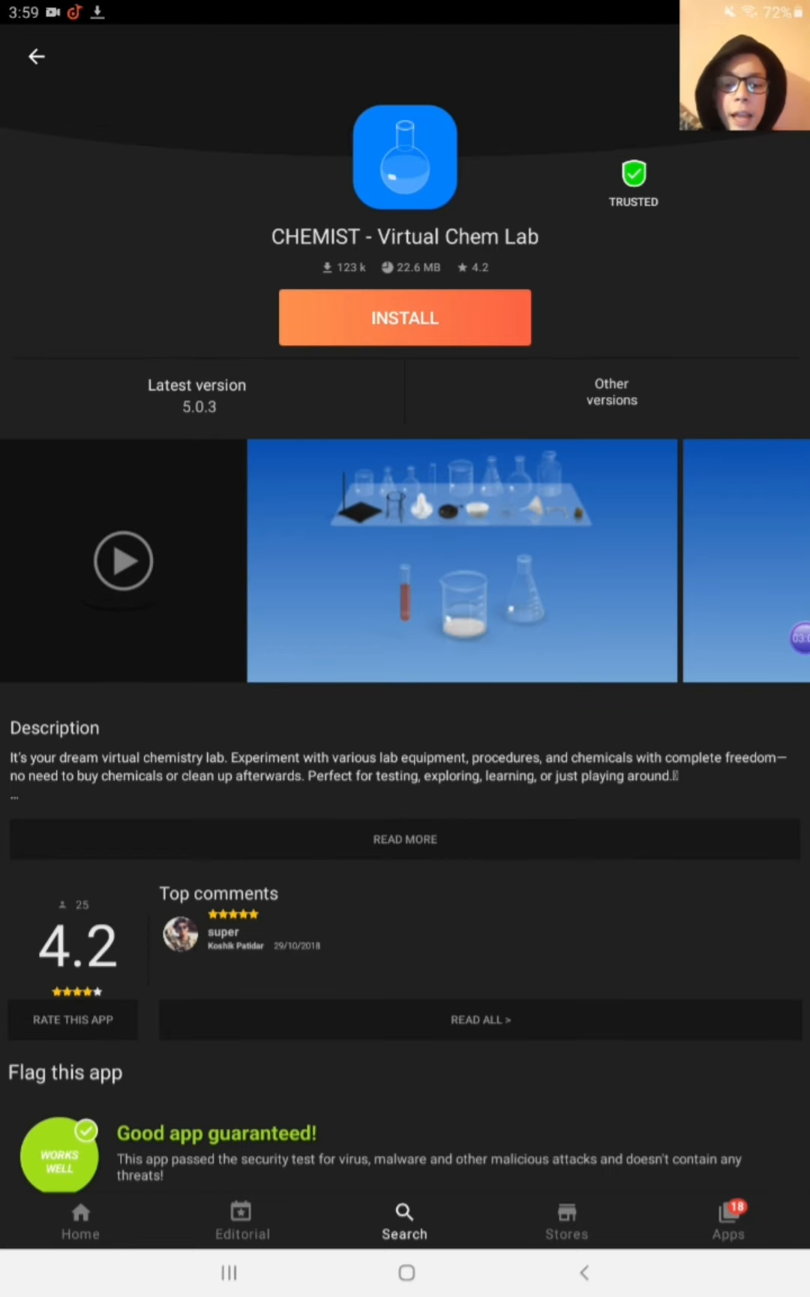
Step: Confirm installing CHEMIST - Virtual Chem Lab until its page offers OPEN
left_click(403, 317)
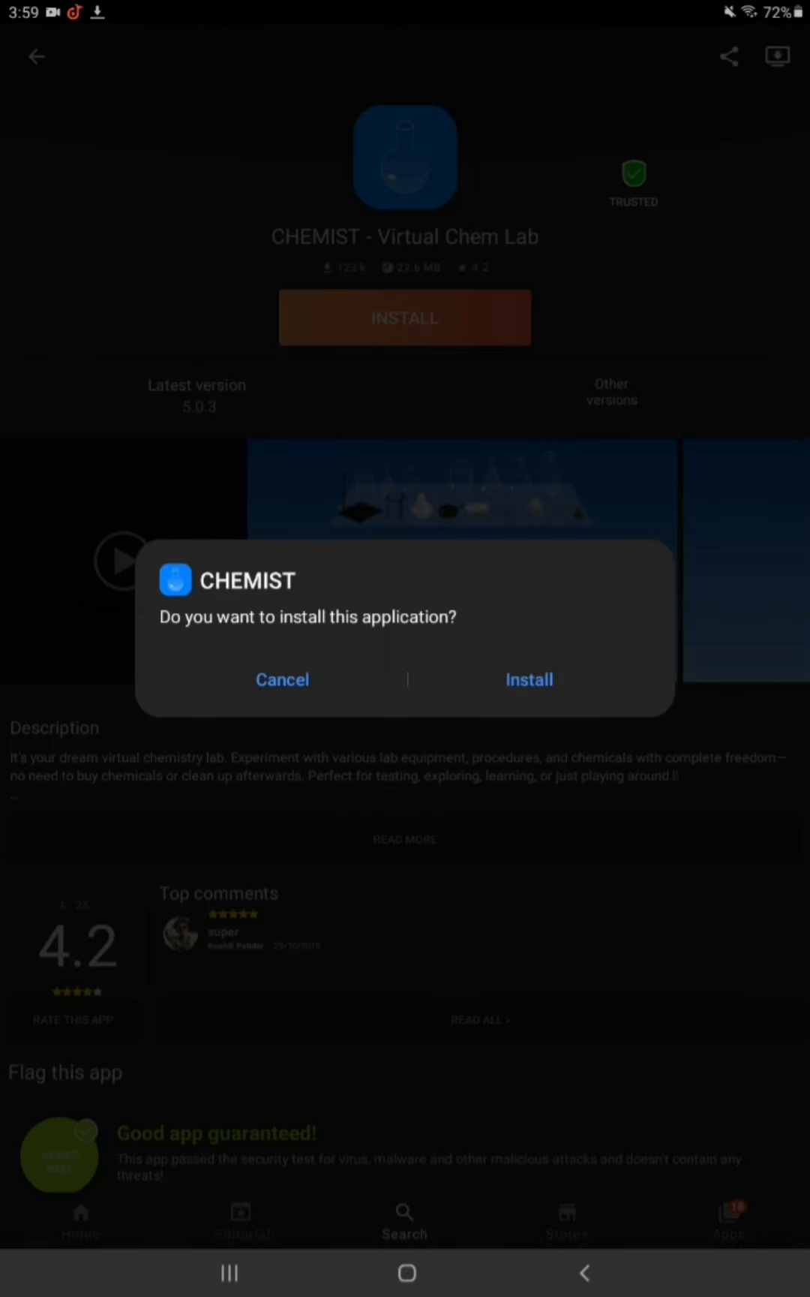
left_click(528, 678)
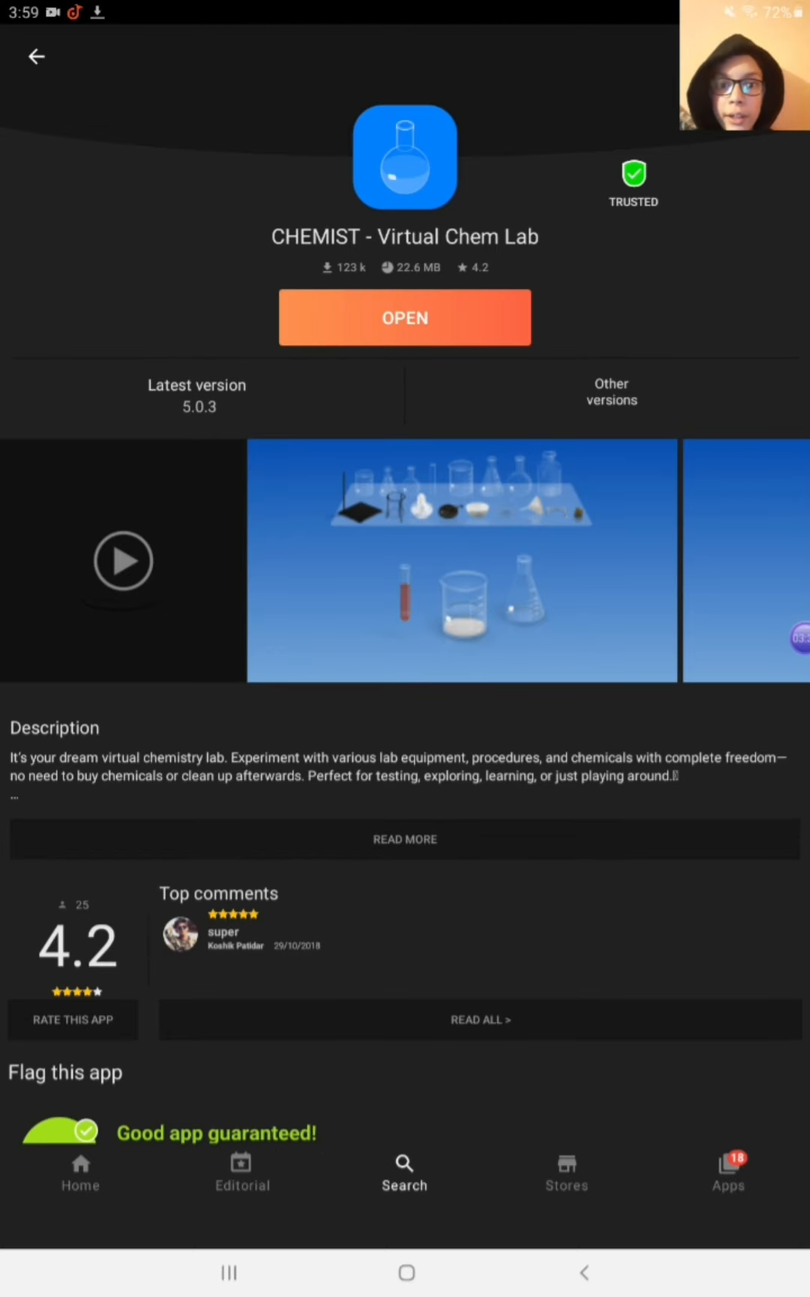
Step: Launch CHEMIST, allow storage access and dismiss the older-Android warning to reach the lab bench
left_click(404, 316)
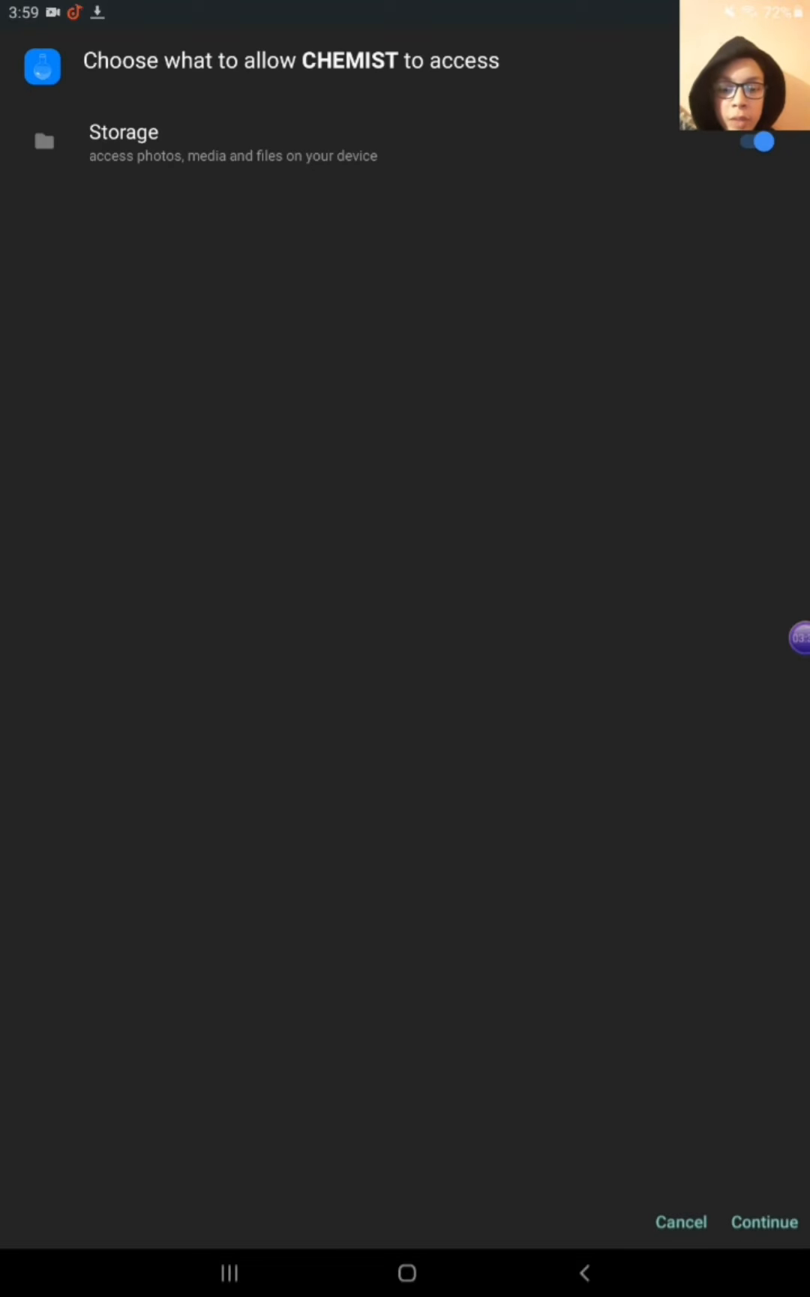
left_click(764, 1222)
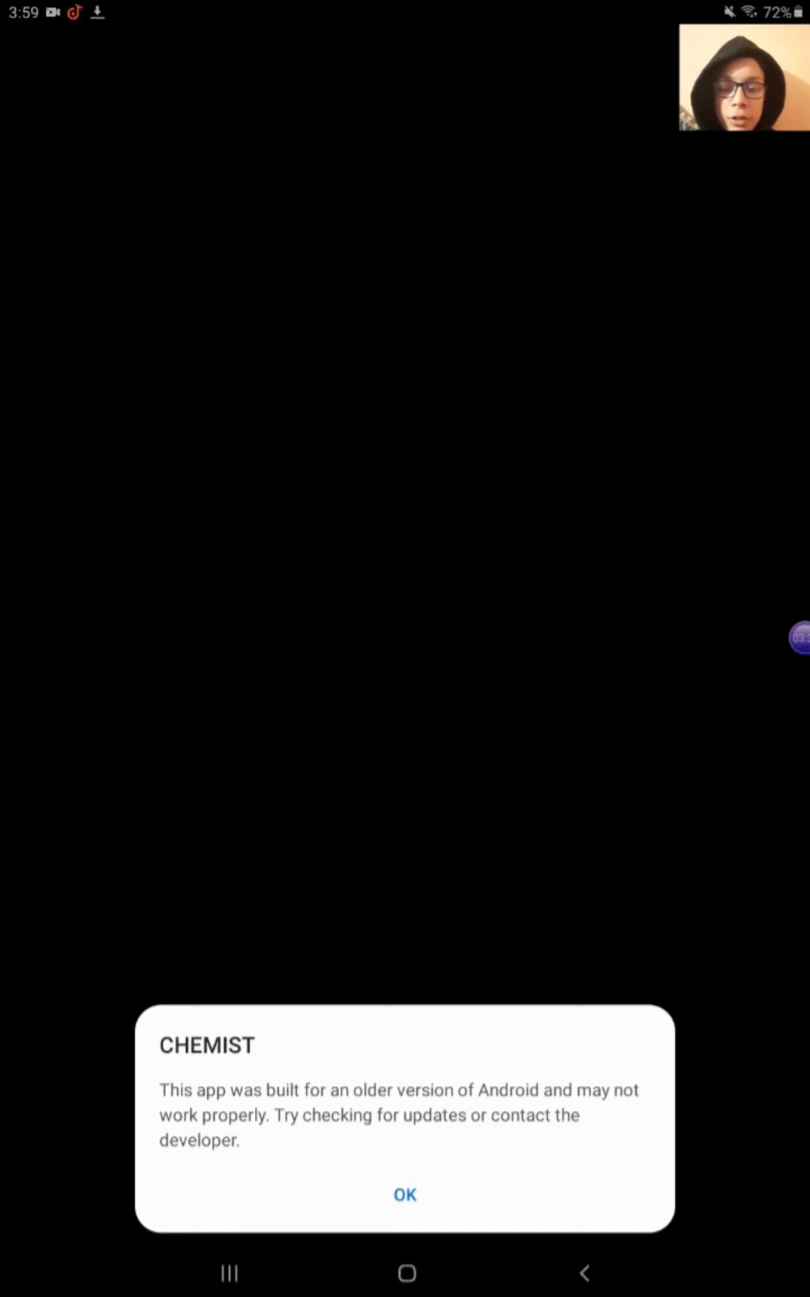
left_click(404, 1195)
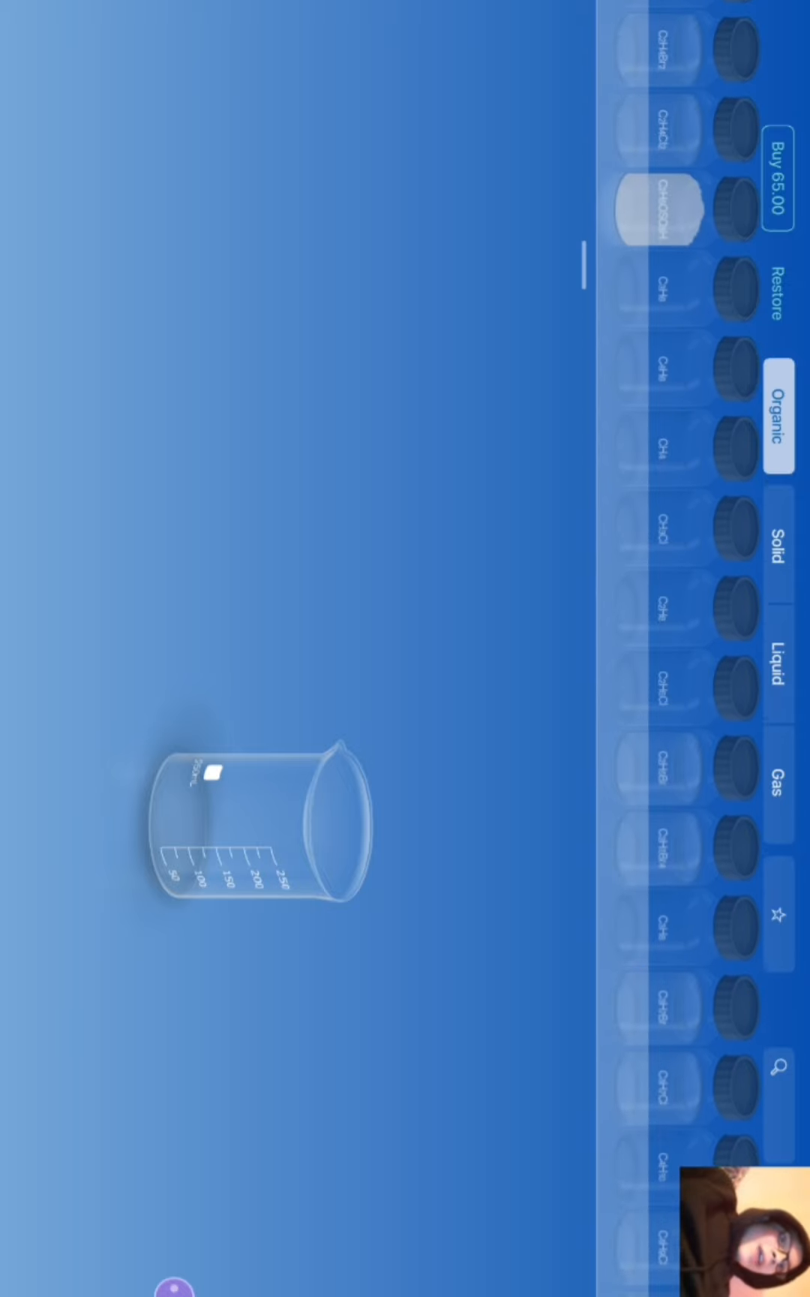
Step: Search the liquid chemicals shelf for 'Na' to bring up the NaCl jar
left_click(773, 549)
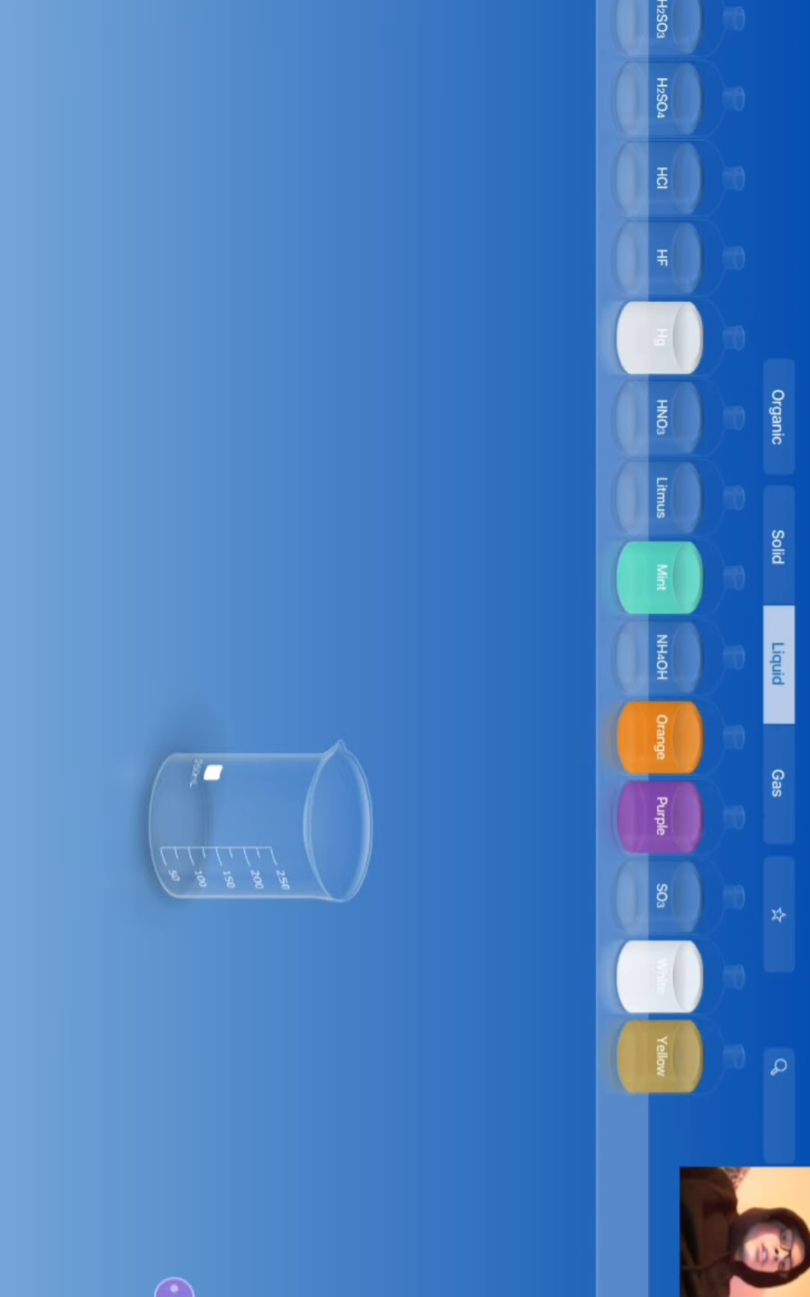
left_click(774, 789)
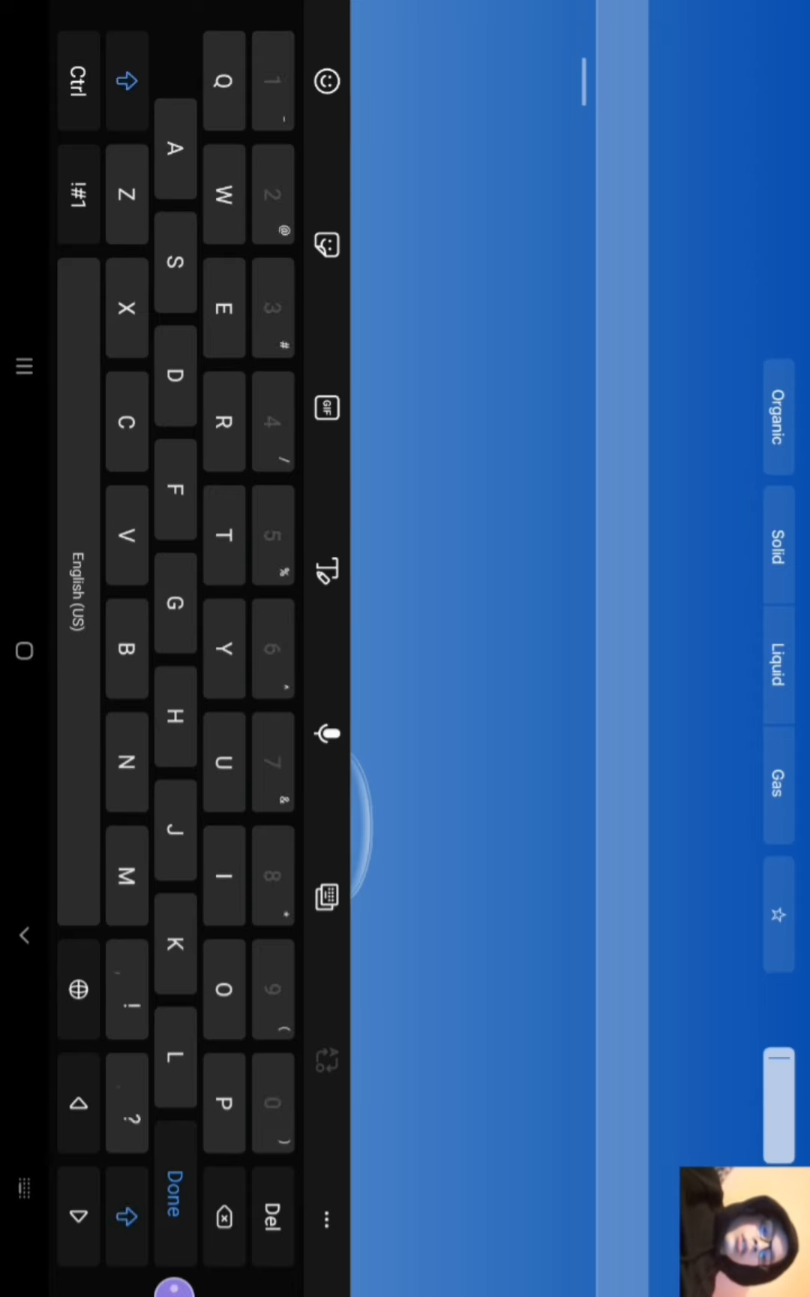
type("NaCL")
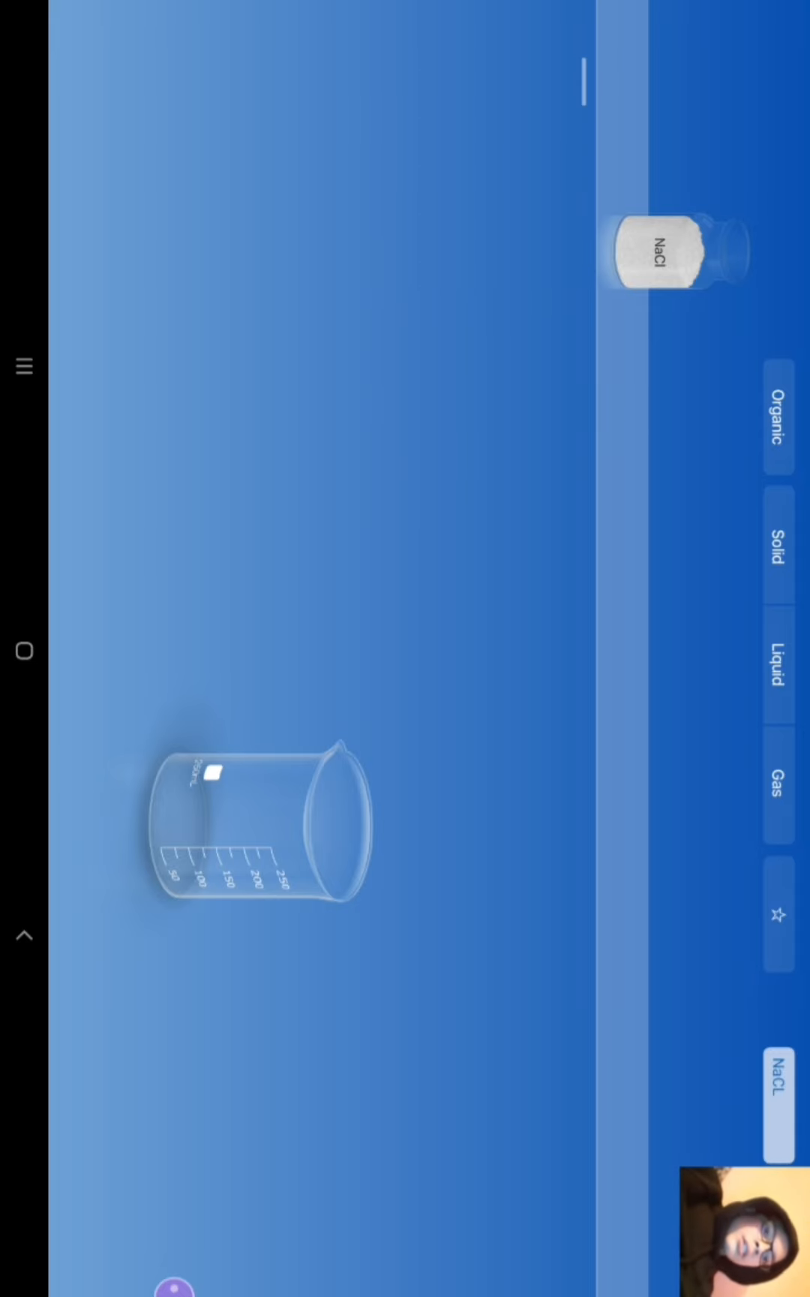
Step: Pour about 66 g (1.1 mol) of NaCl from its jar into the beaker and clear the shelf
left_click(678, 252)
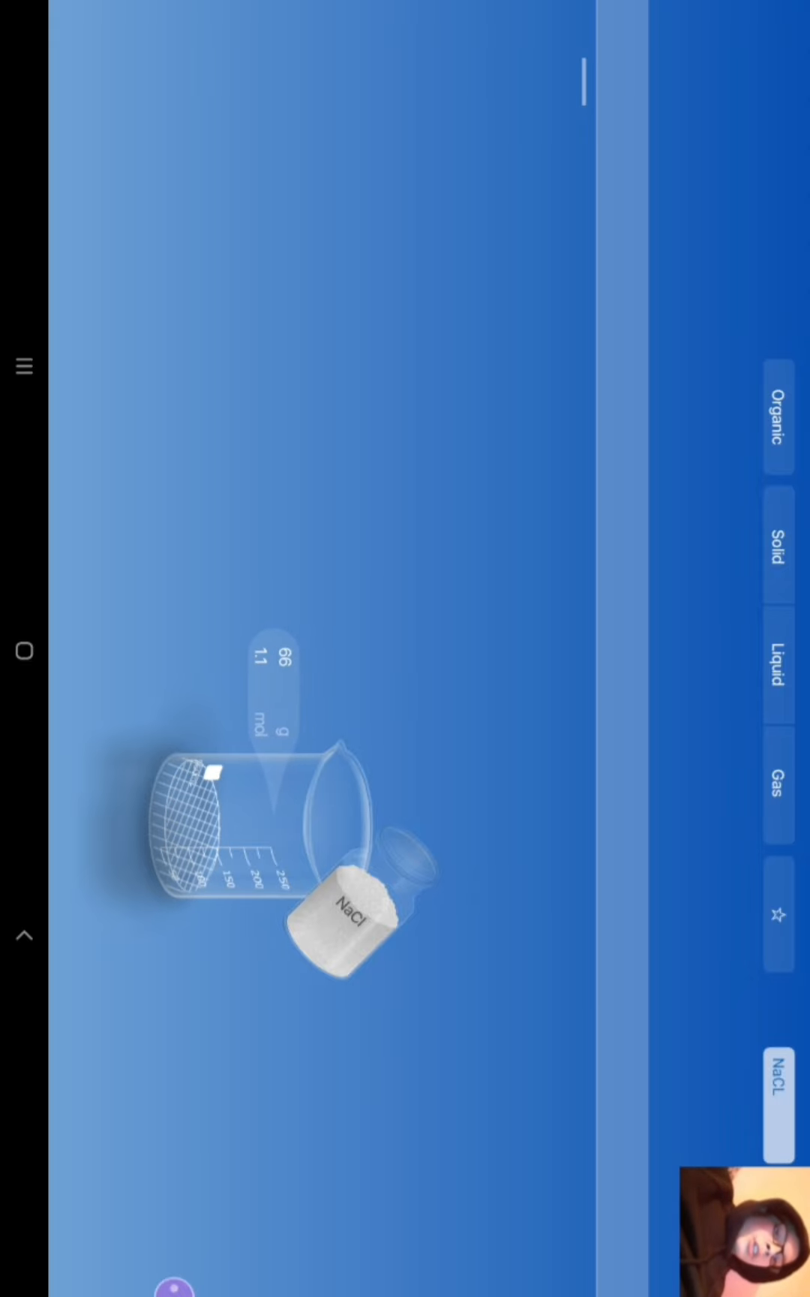
left_click(774, 652)
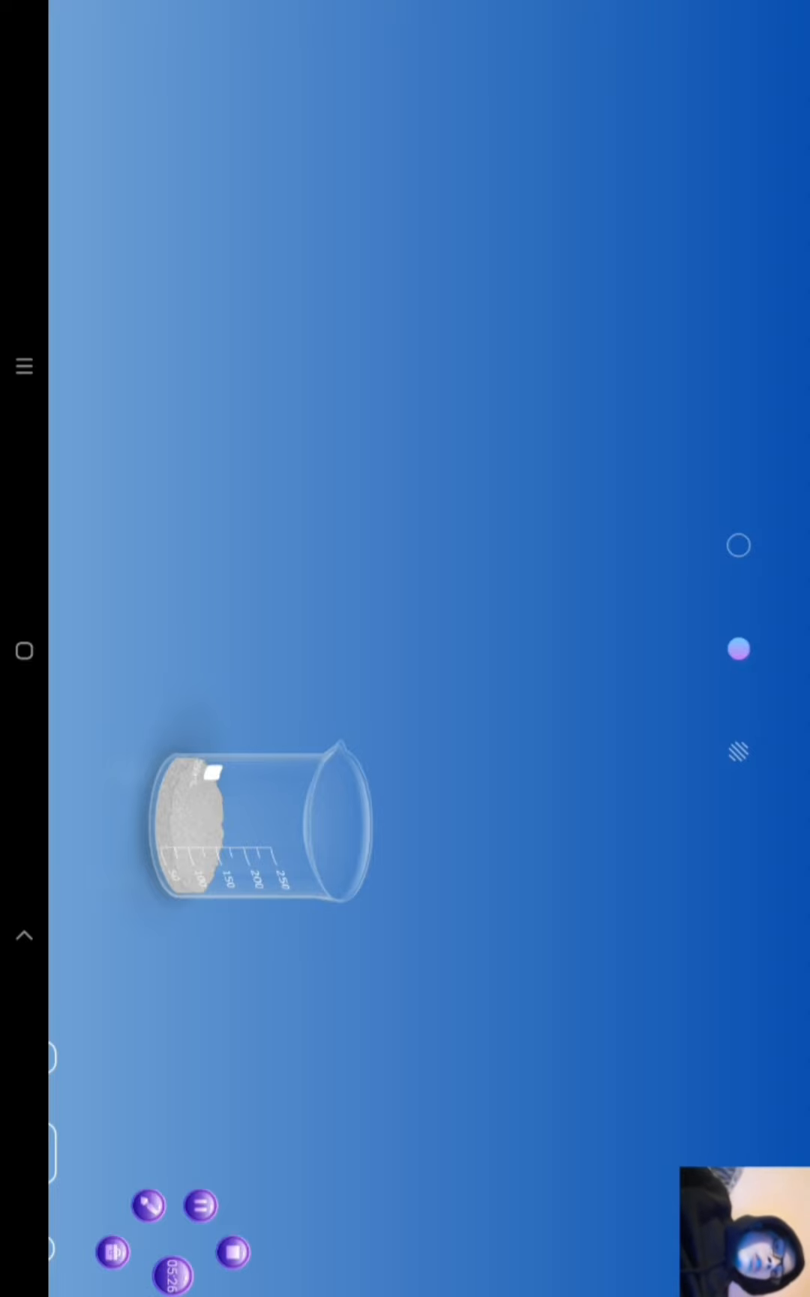
left_click(171, 1275)
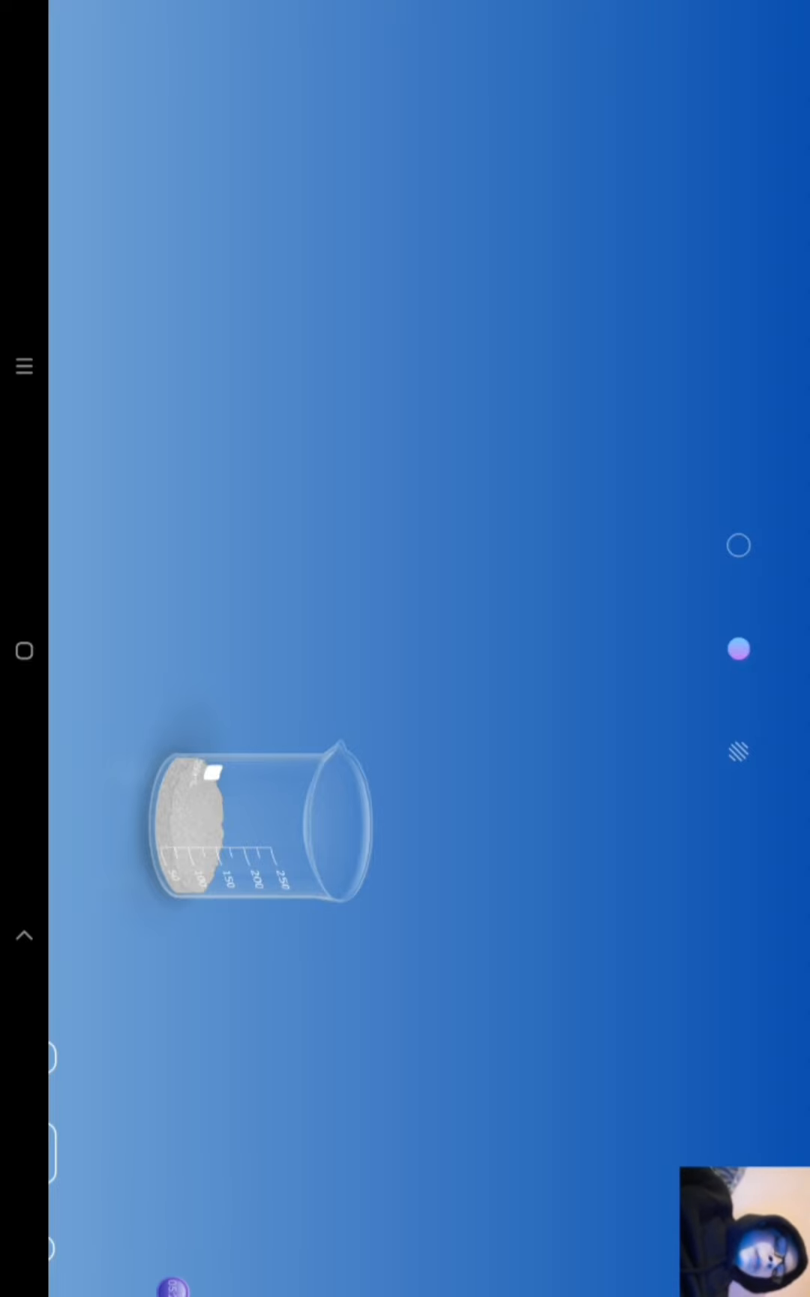